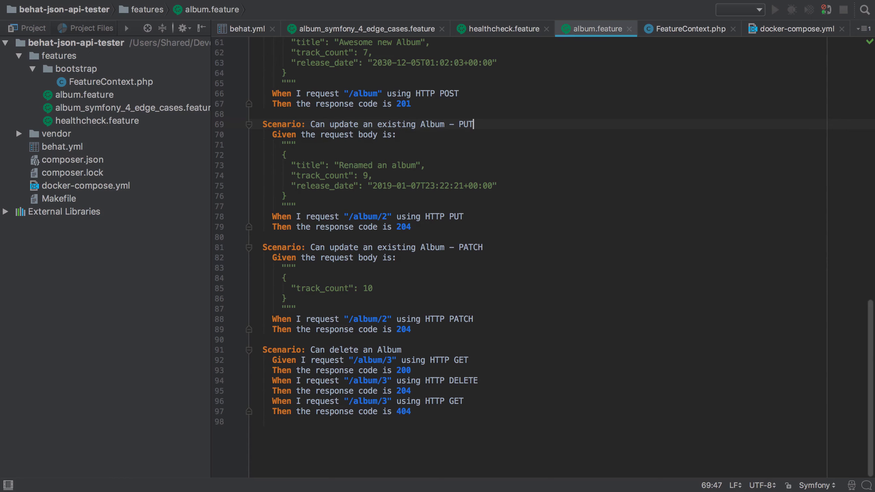
Step: Add an "id": 2 field to the PUT scenario's request body in album.feature
{"action": "left_click", "coordinate": [286, 155]}
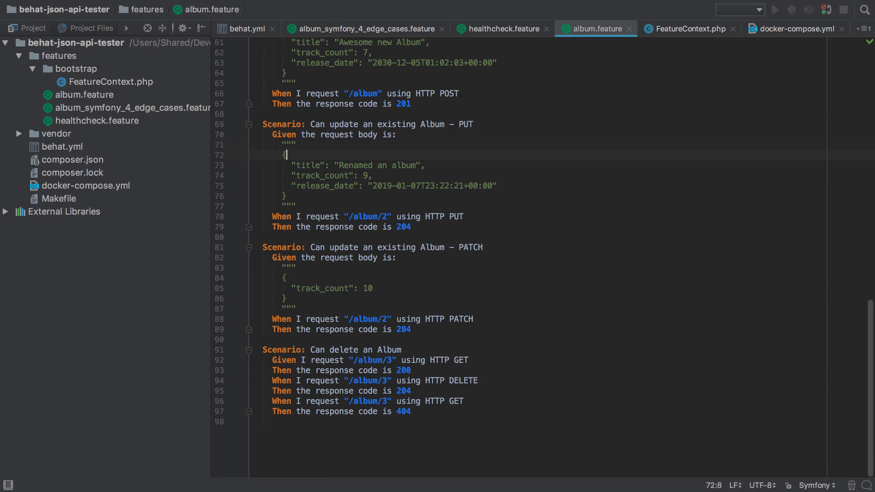
{"action": "key", "text": "enter"}
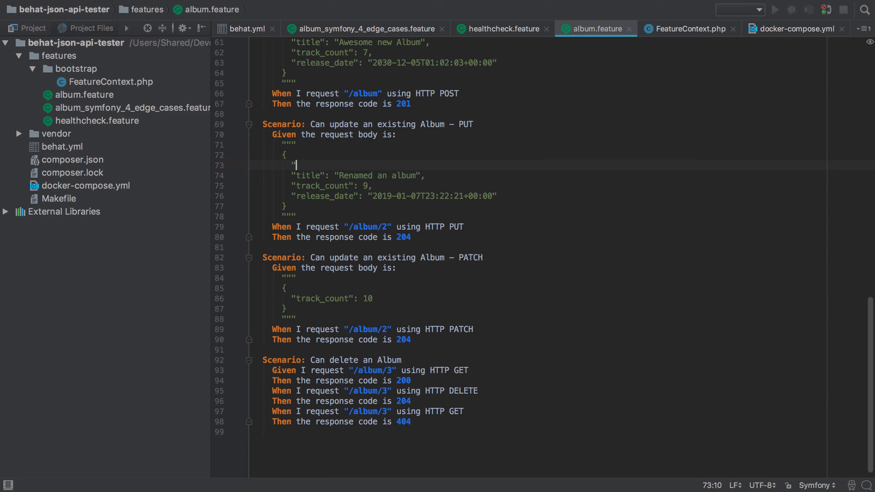
{"action": "type", "text": "\"id\": 2,"}
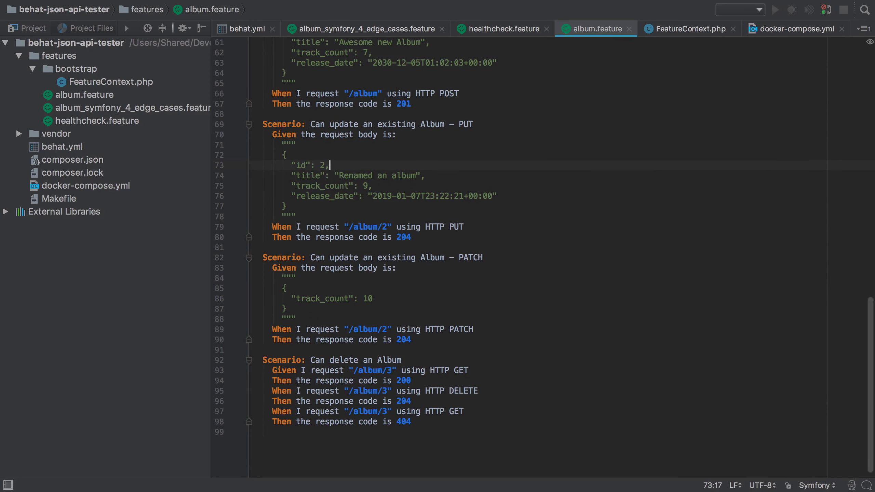
{"action": "key", "text": "Backspace"}
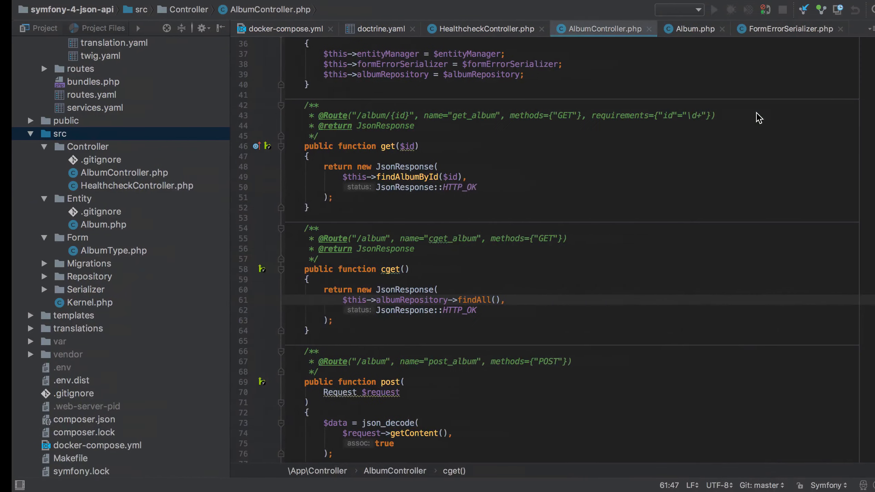
Step: Set 'allow_extra_fields' => true in AlbumType's setDefaults, then return to AlbumController
{"action": "left_click", "coordinate": [105, 251]}
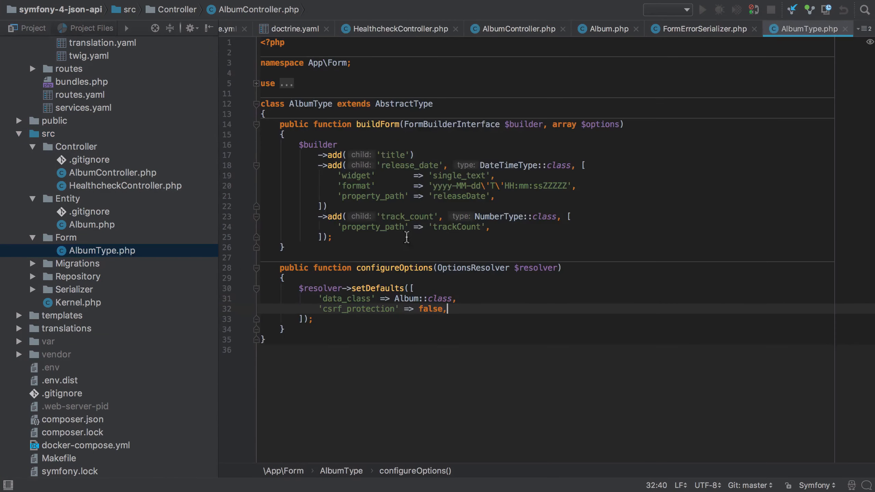
{"action": "type", "text": "'allow_extra_fields' => true,"}
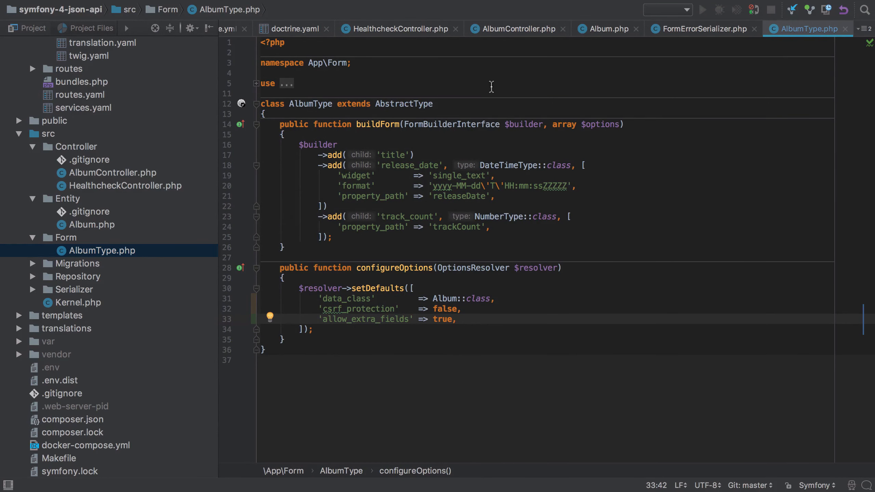
{"action": "left_click", "coordinate": [513, 29]}
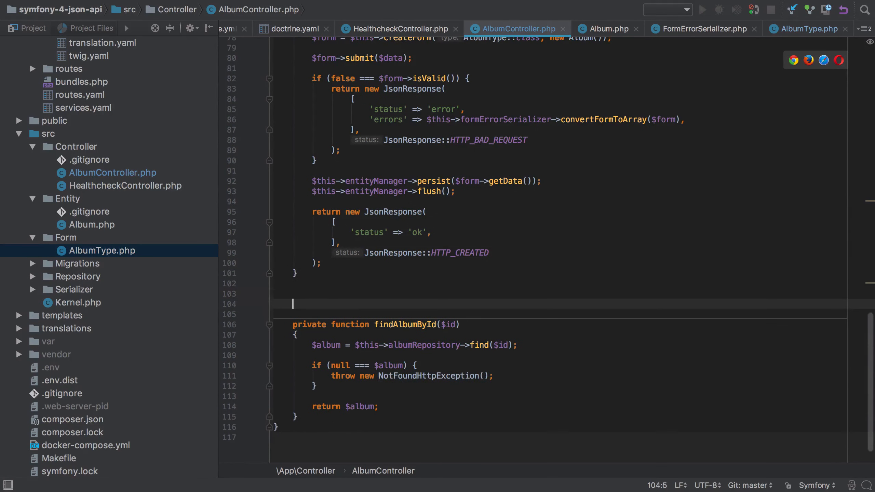
{"action": "type", "text": "pubf"}
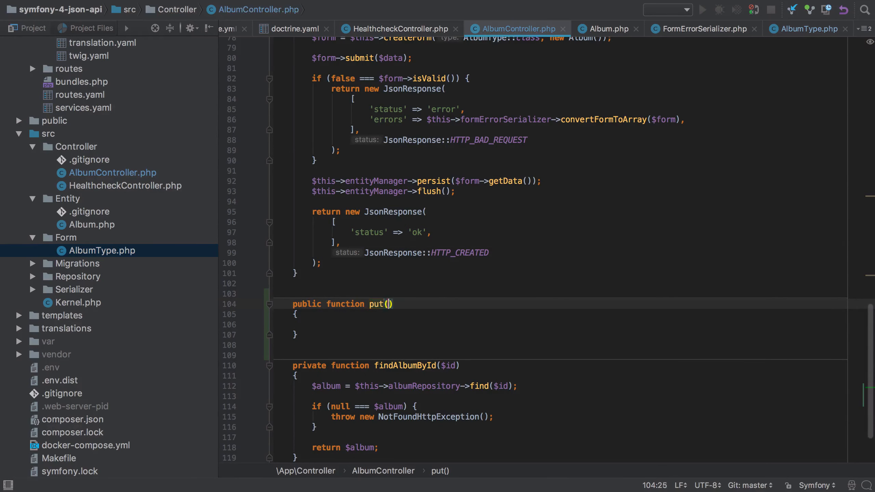
{"action": "type", "text": "/**"}
{"action": "type", "text": "* @Route("}
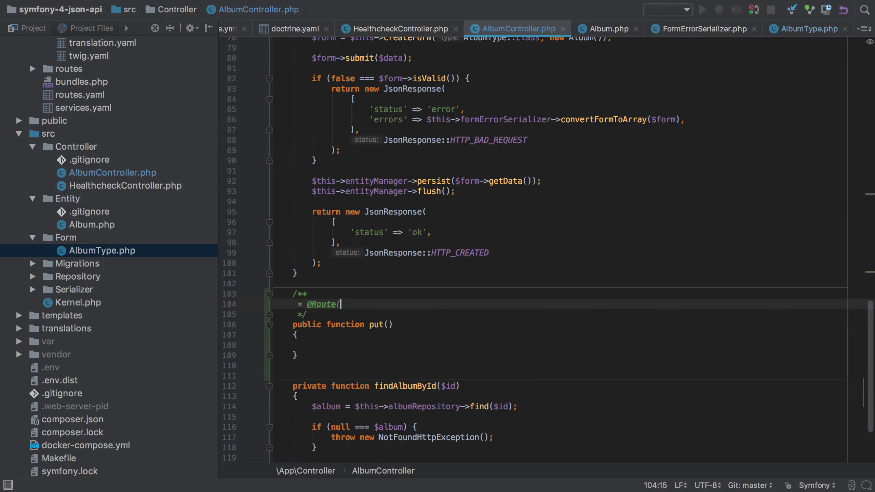
{"action": "type", "text": "\"/\")"}
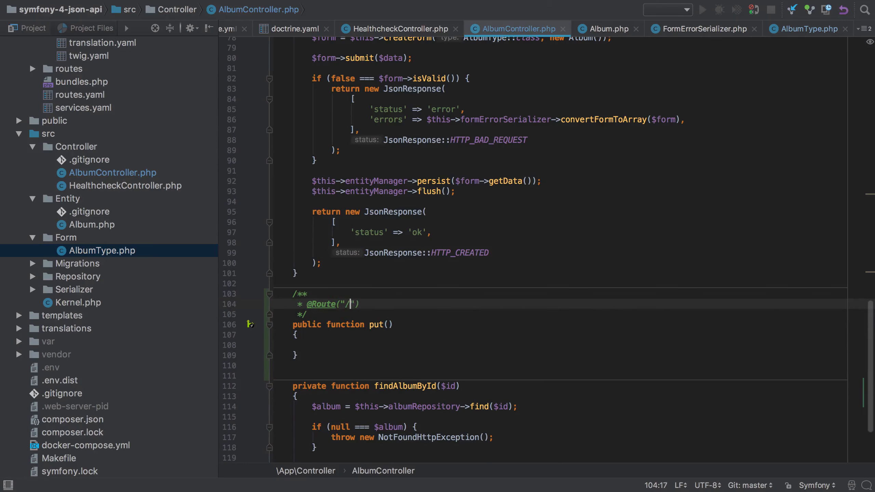
{"action": "type", "text": "album/{id"}
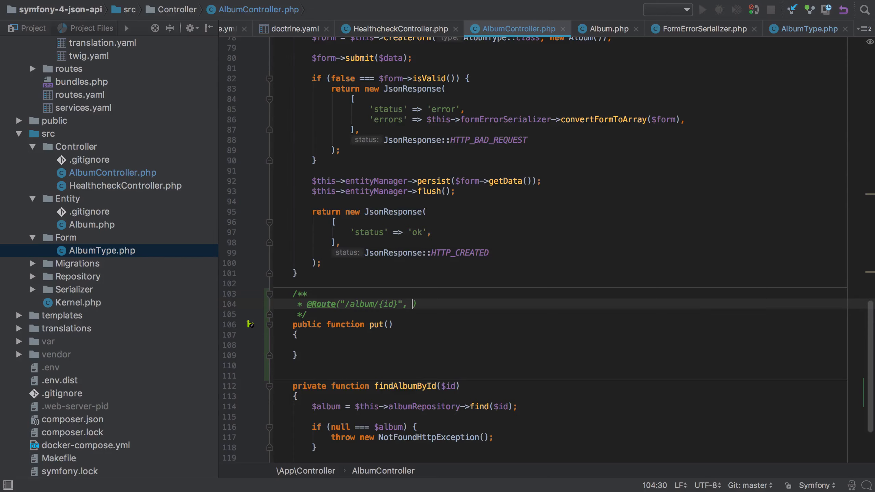
{"action": "type", "text": "name=\"\""}
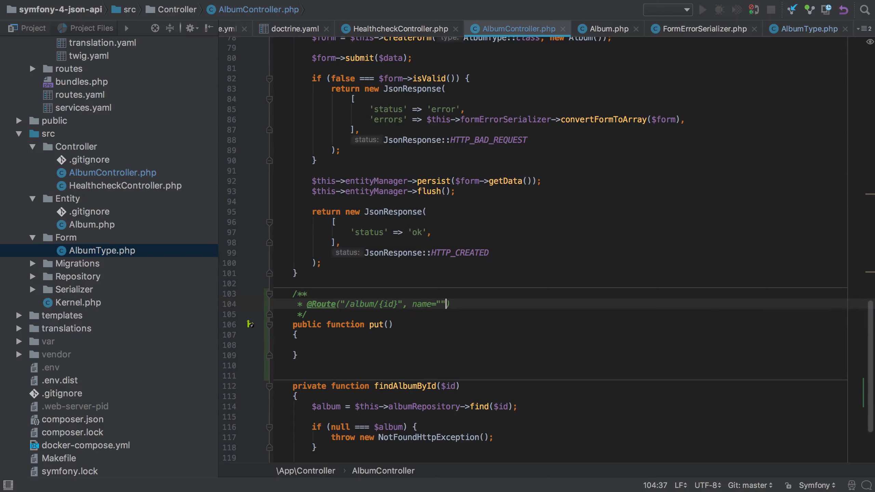
{"action": "type", "text": "put_album"}
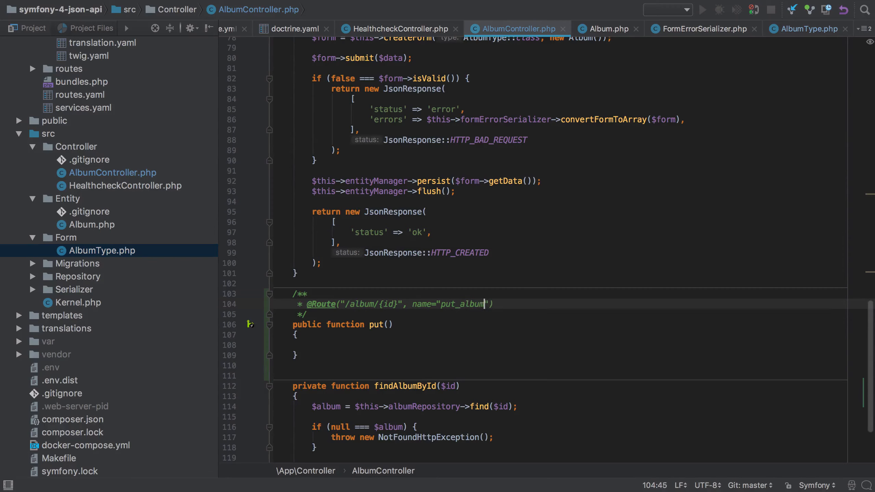
{"action": "type", "text": "\", methods={\"PUT\"}, requirements={"}
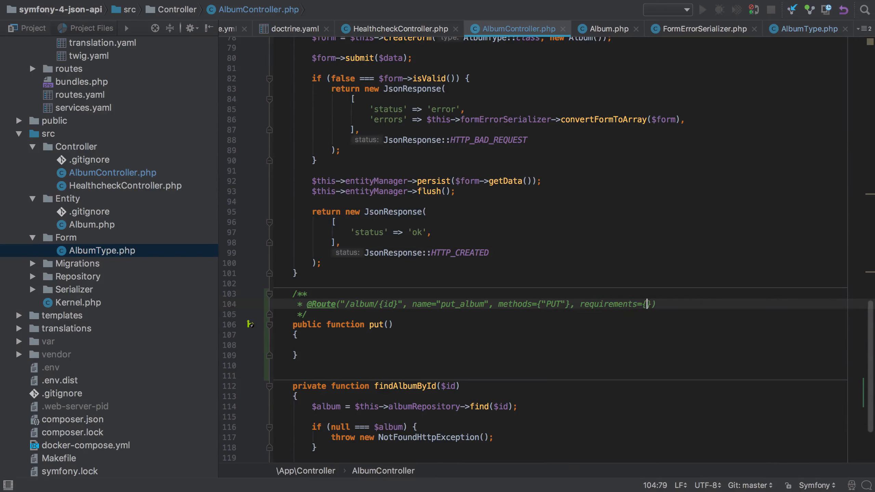
Step: Add the requirements={"id": "\d+"} constraint and the $id parameter to put()
{"action": "type", "text": "\"id\": \""}
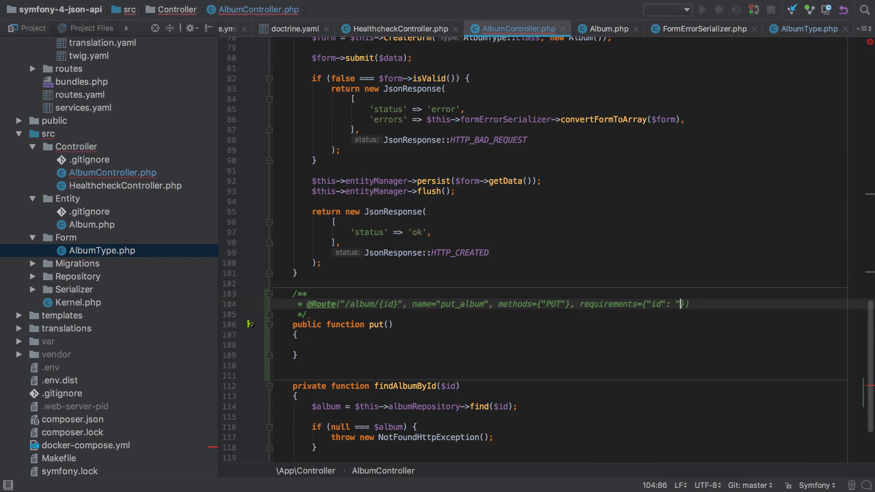
{"action": "type", "text": "\\d+"}
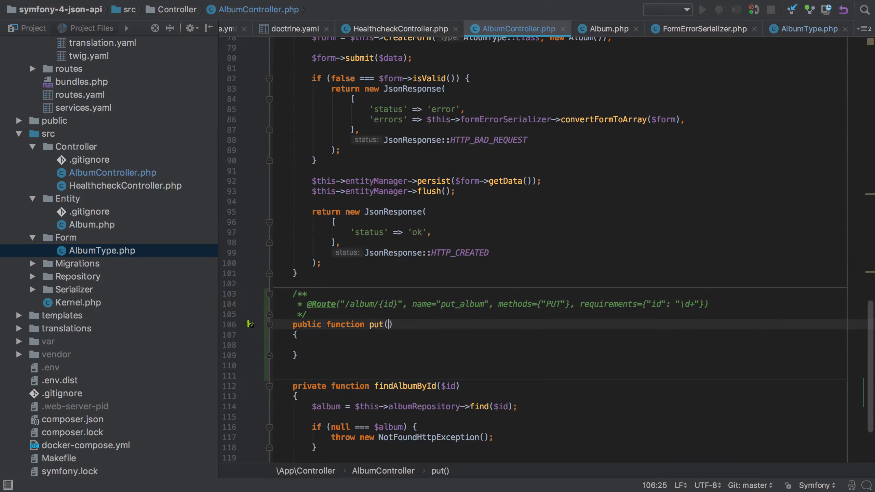
{"action": "type", "text": "$id"}
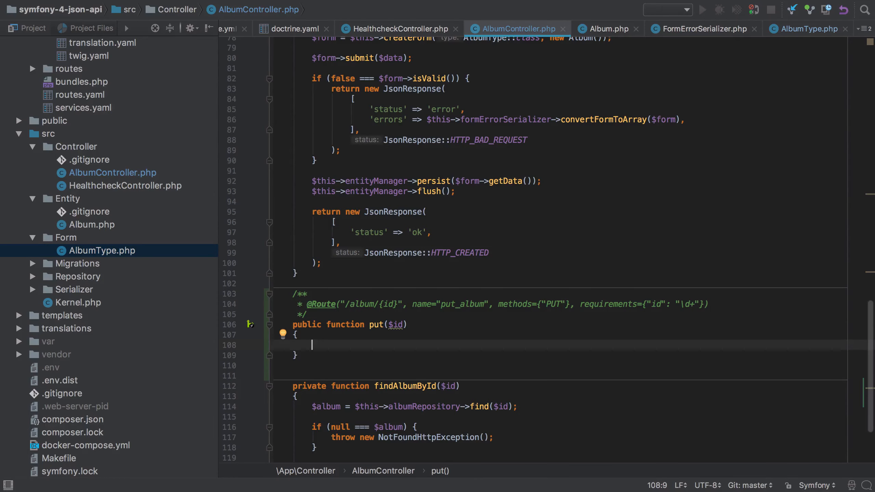
Step: Assign $data = json_decode($request->getContent(), true) from the injected Request
{"action": "type", "text": "$data"}
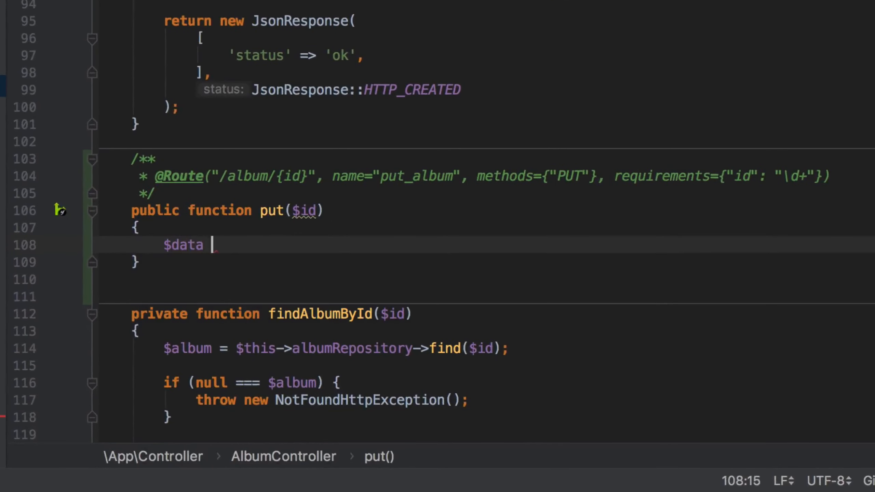
{"action": "type", "text": "= json"}
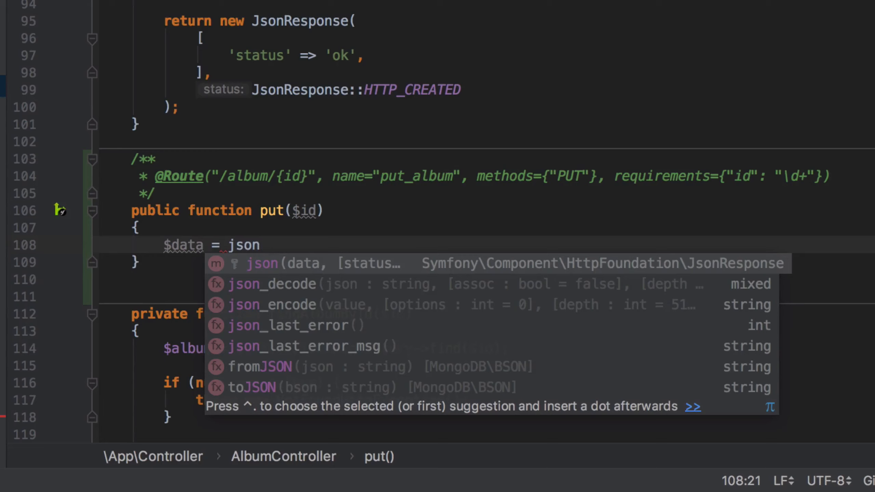
{"action": "left_click", "coordinate": [273, 284]}
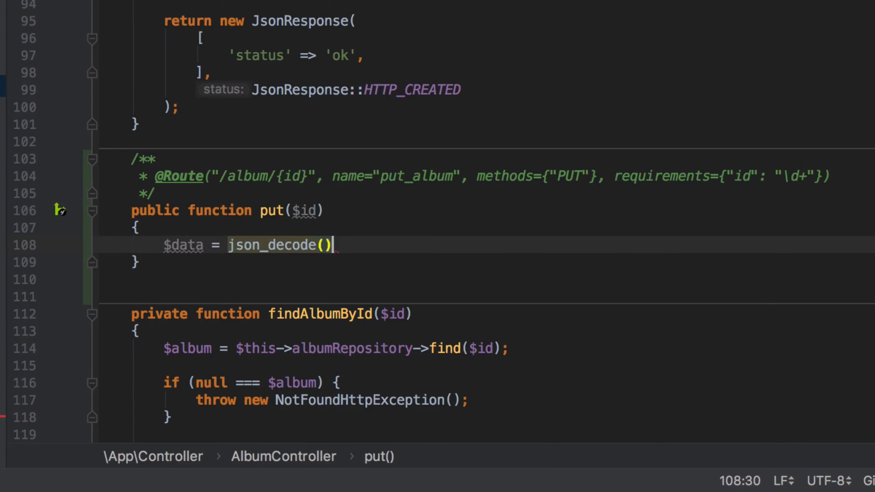
{"action": "type", "text": "$re"}
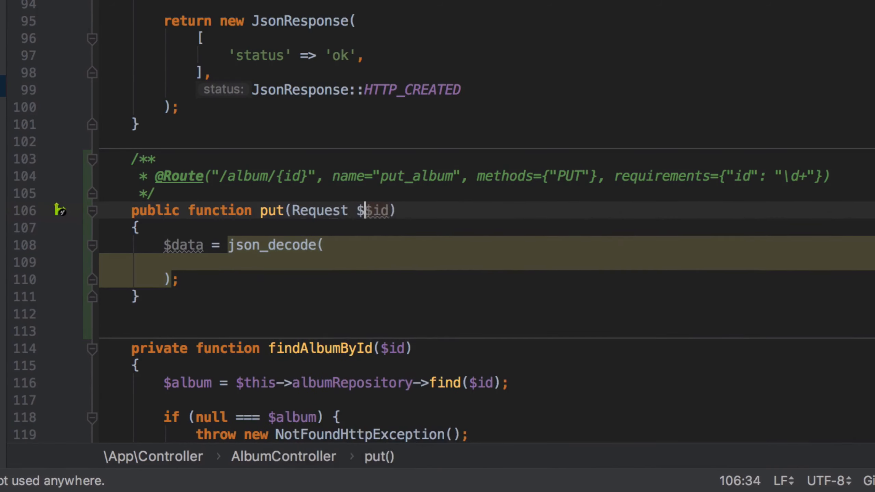
{"action": "type", "text": "$request,"}
{"action": "type", "text": "true"}
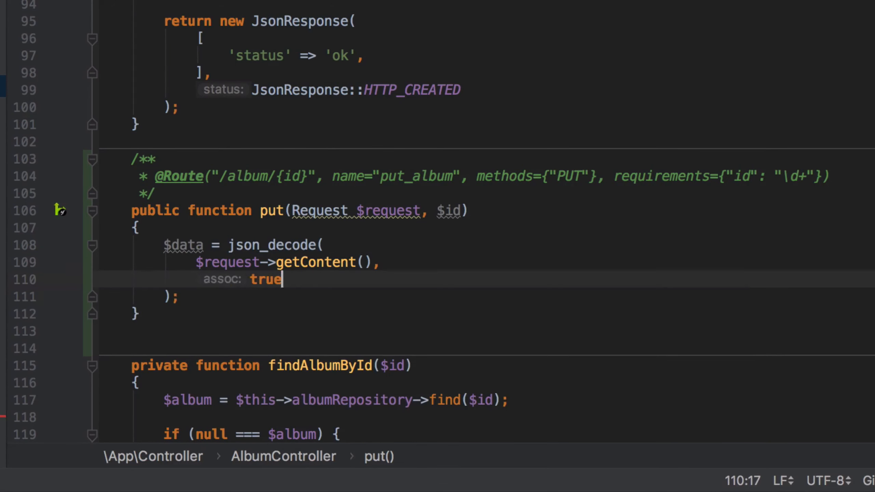
{"action": "key", "text": "enter"}
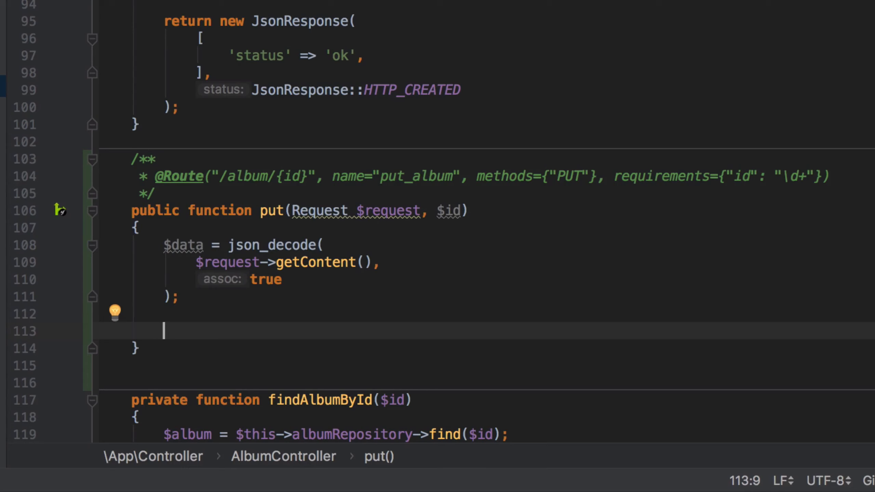
Step: Load $existingAlbum via $this->findAlbumById($id)
{"action": "type", "text": "$exis"}
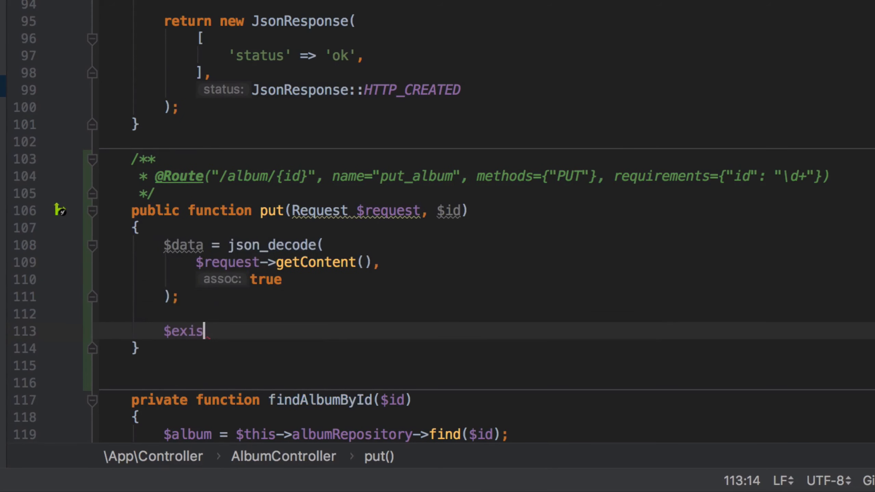
{"action": "type", "text": "tingAlbum ="}
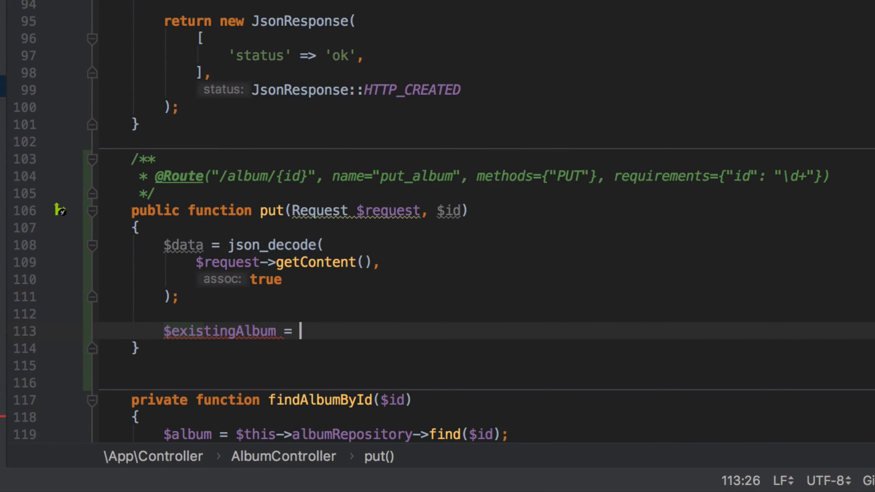
{"action": "type", "text": "$this->findAlbumById("}
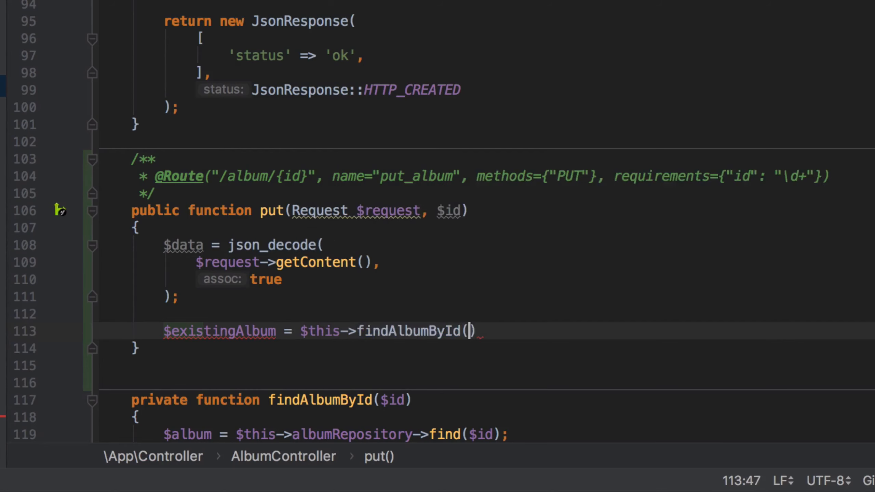
{"action": "type", "text": "$id);"}
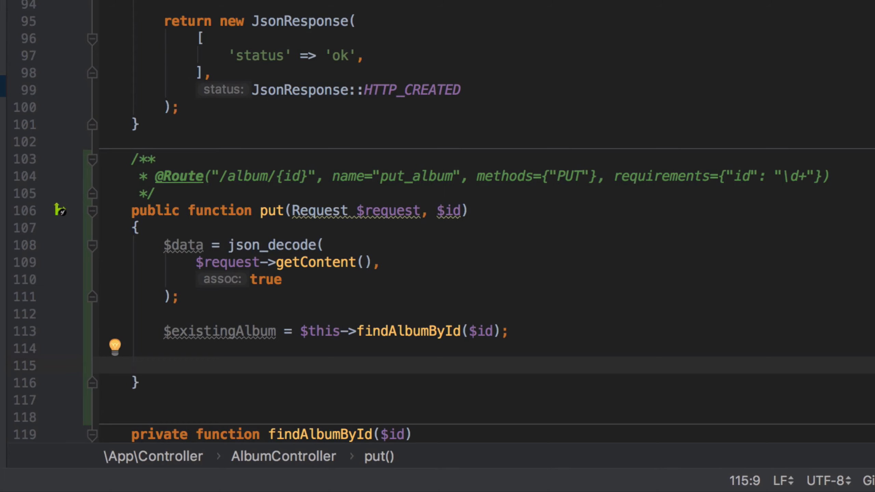
Step: Build $form with createForm(AlbumType::class, $existingAlbum) and call $form->submit($data)
{"action": "type", "text": "$f"}
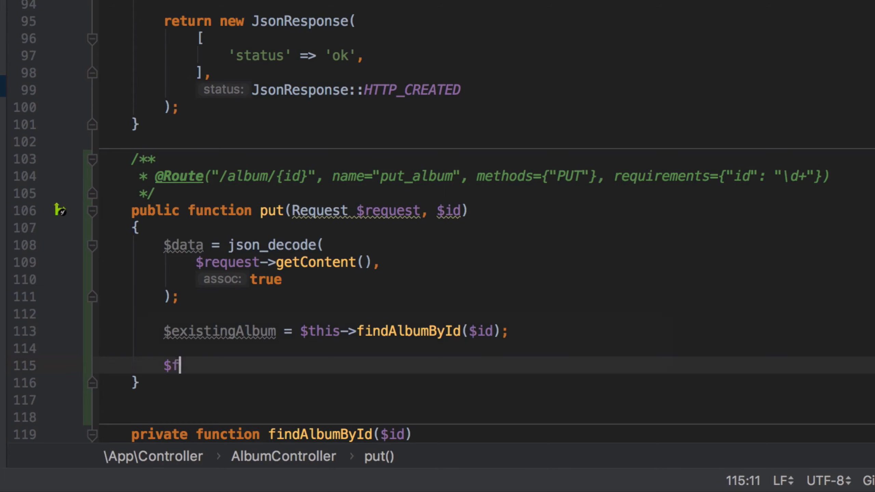
{"action": "type", "text": "orm = $this->createForm("}
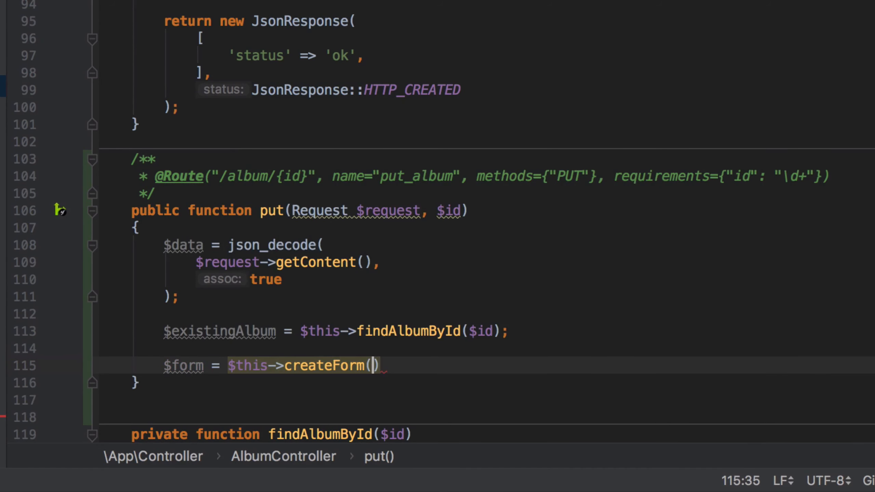
{"action": "type", "text": "AlbT"}
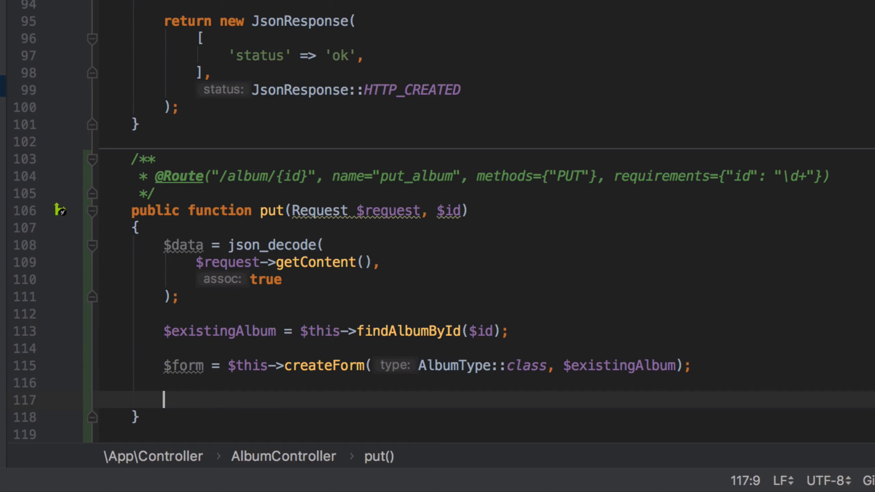
{"action": "type", "text": "$form"}
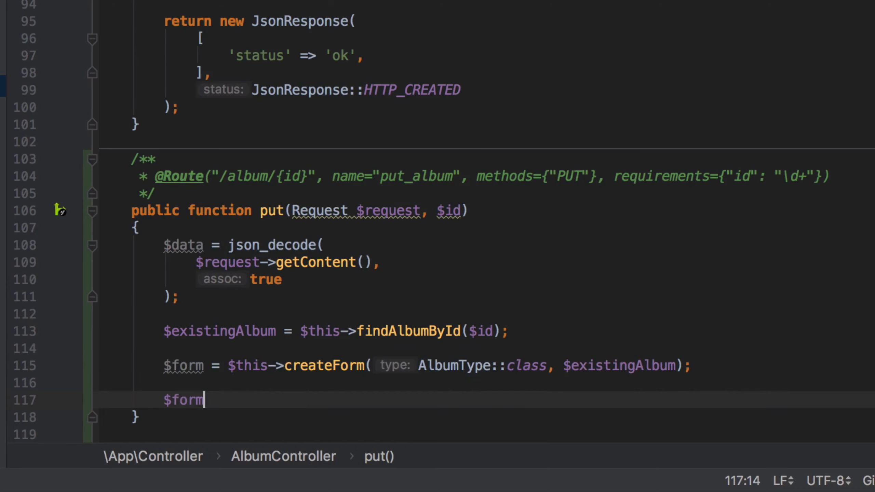
{"action": "type", "text": "->submit("}
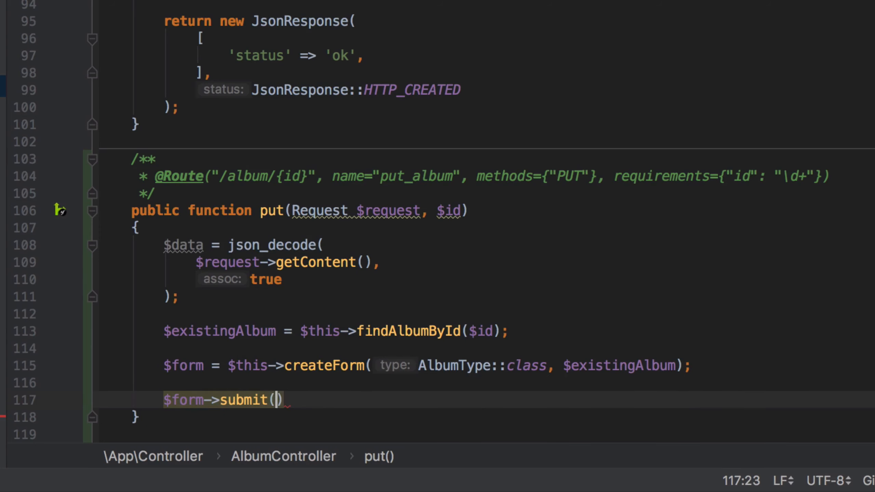
{"action": "type", "text": "$data"}
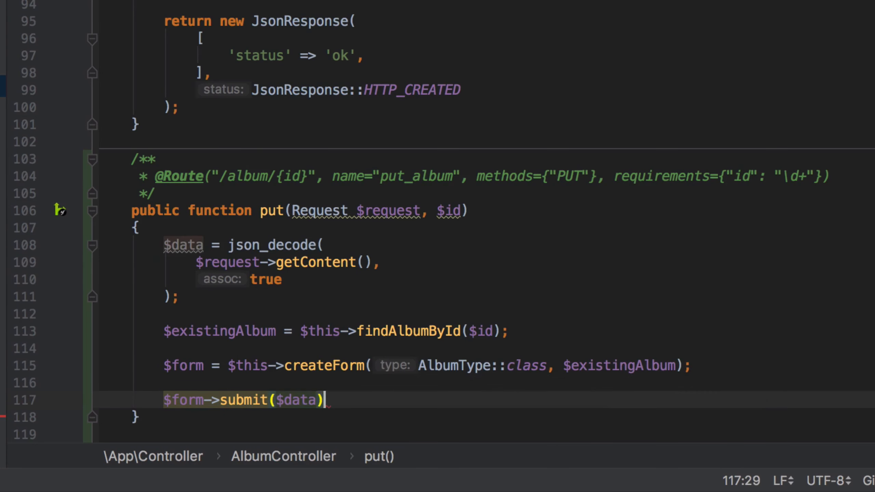
{"action": "key", "text": "enter"}
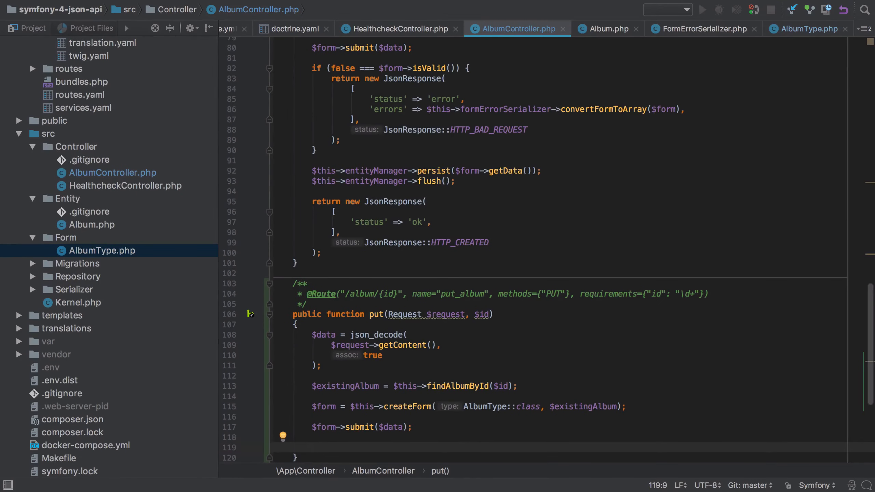
Step: Reuse post()'s isValid() error block and flush, then return JsonResponse(null, HTTP_NO_CONTENT)
{"action": "left_click_drag", "start_coordinate": [298, 122], "coordinate": [318, 253]}
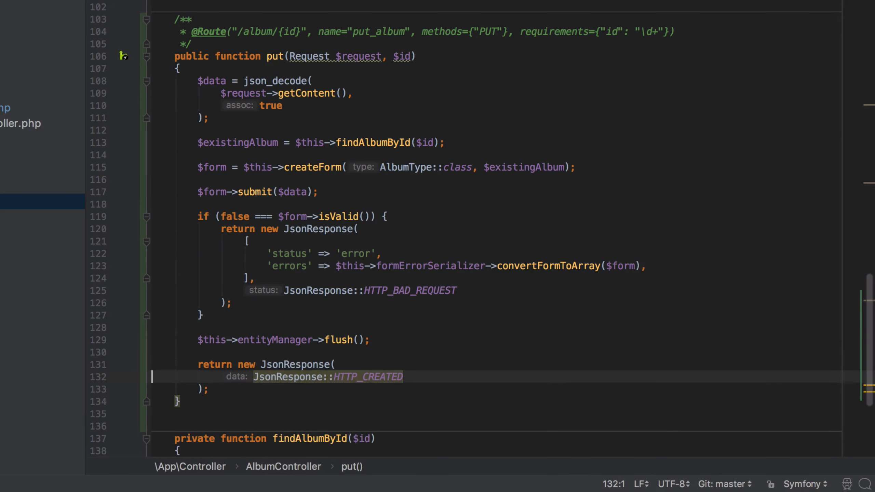
{"action": "type", "text": "null,"}
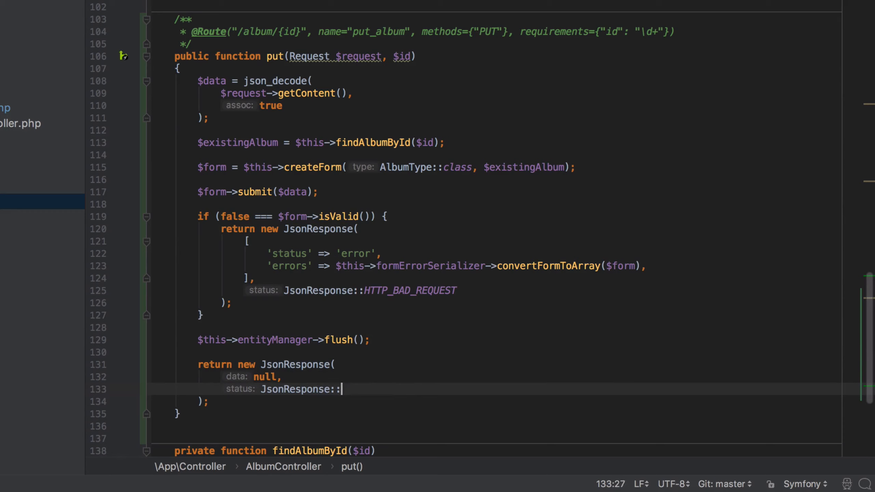
{"action": "type", "text": "HTTNO"}
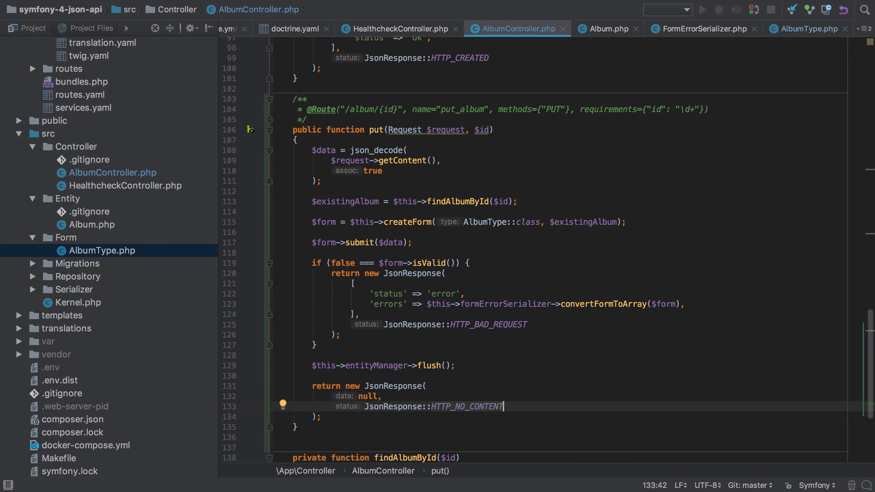
{"action": "left_click", "coordinate": [548, 90]}
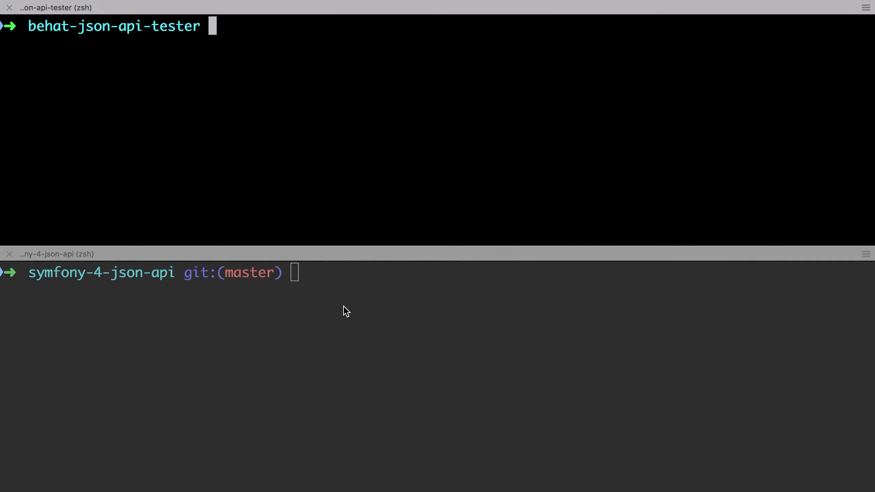
Step: Run bin/console debug:router, then start vendor/bin/behat --tags=t in the tester pane
{"action": "type", "text": "bin/console"}
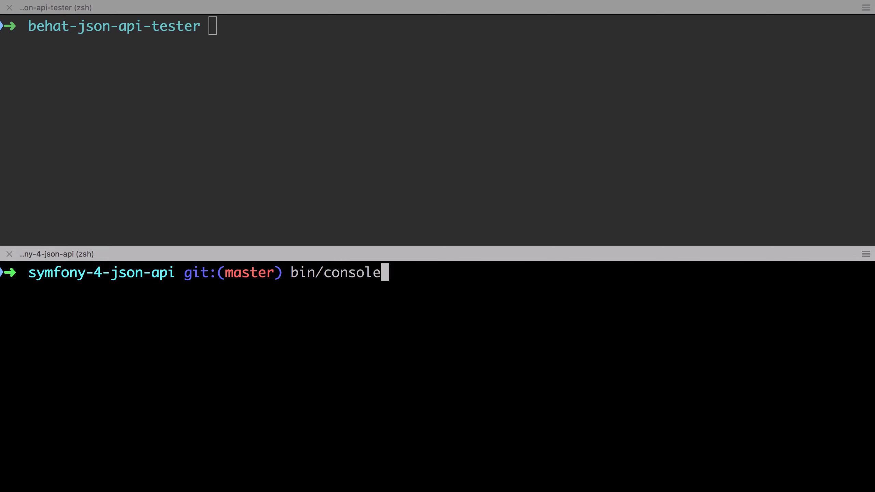
{"action": "type", "text": "debug:router"}
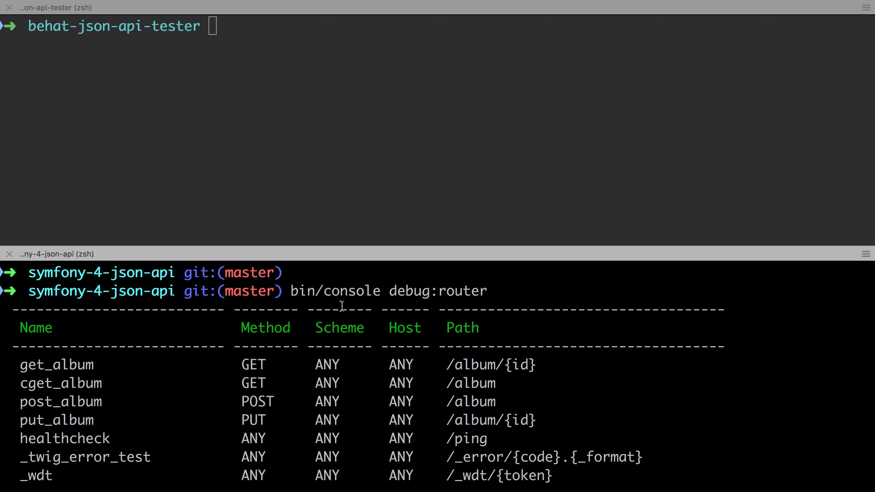
{"action": "type", "text": "vendor/bin/behat --tags=t"}
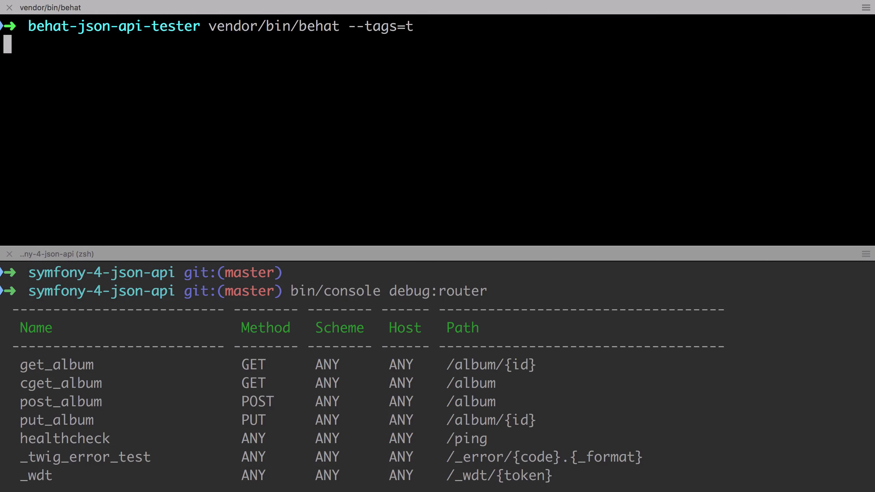